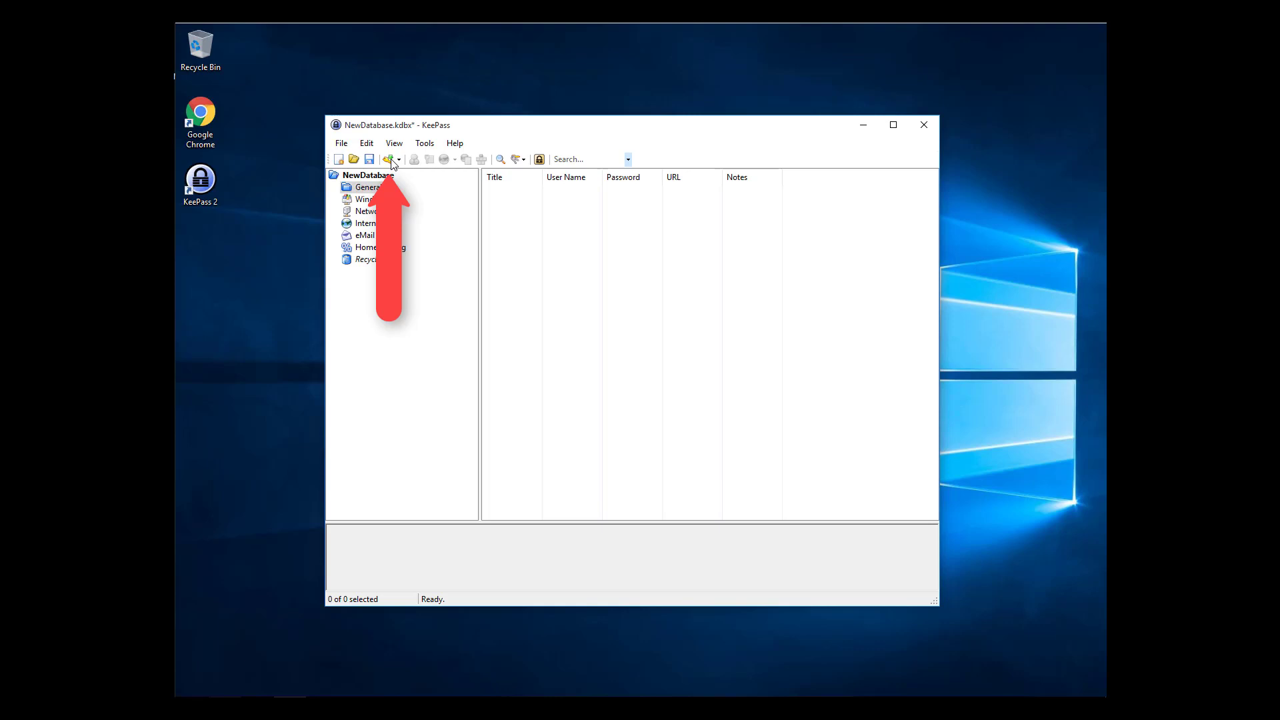
Start a new password entry from the Edit menu's Add Entry command
left_click(365, 143)
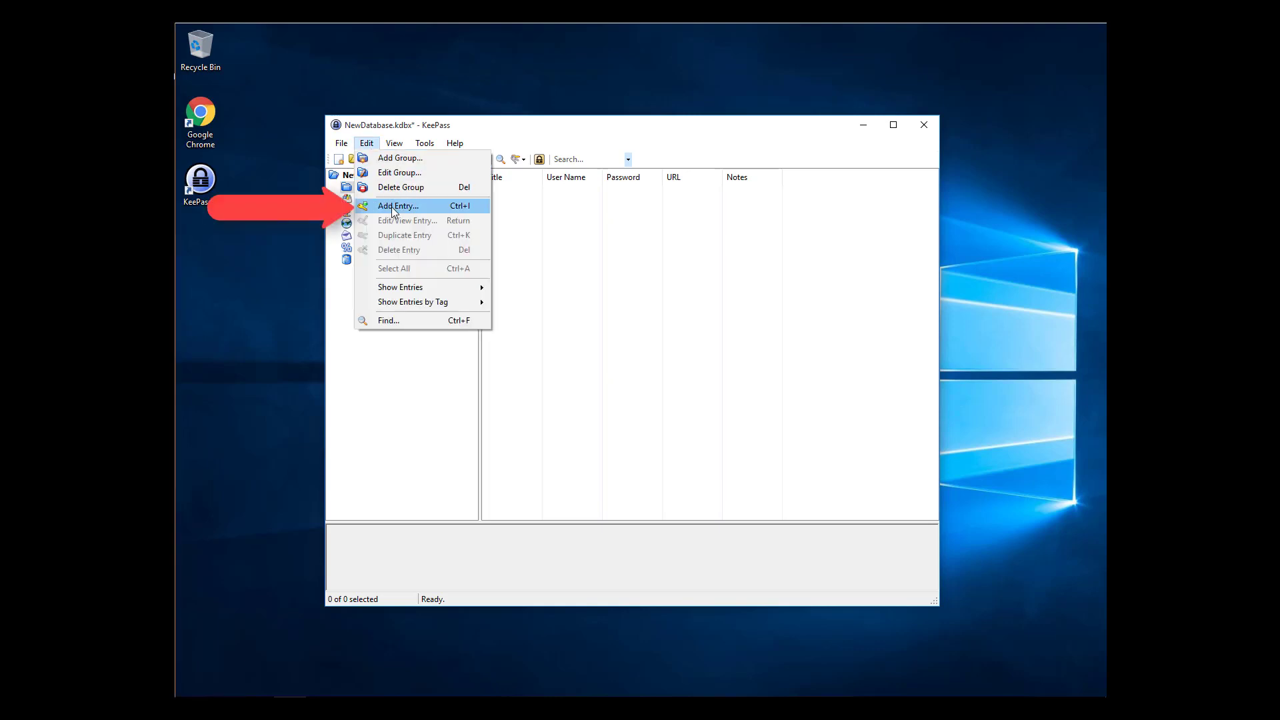
mouse_move(442, 216)
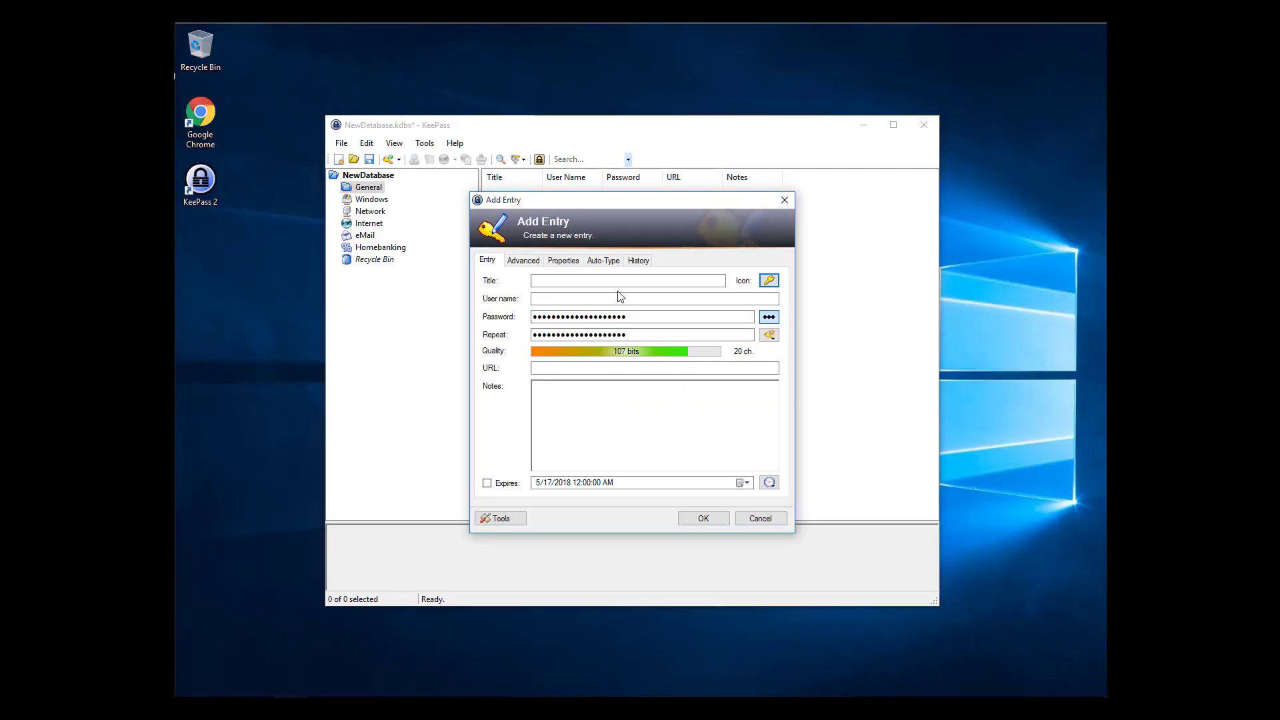
Enter 'ABC Bank' as the new entry's title
left_click(628, 280)
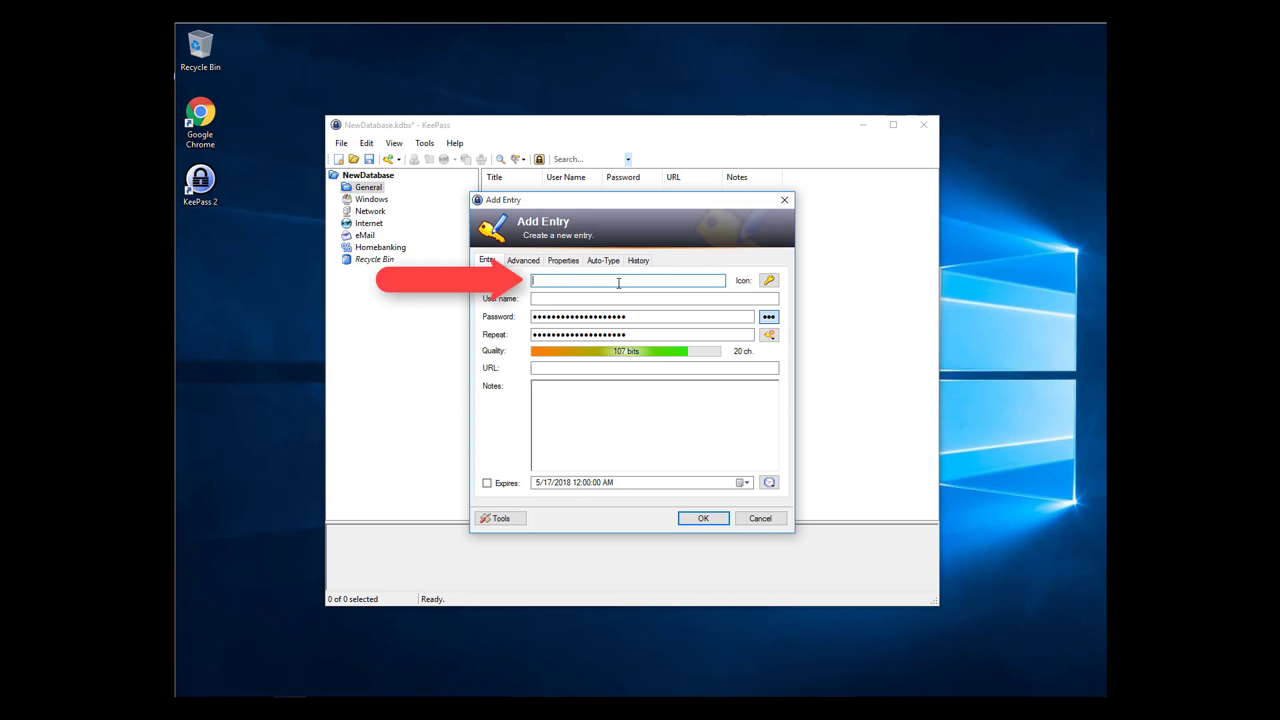
type("A")
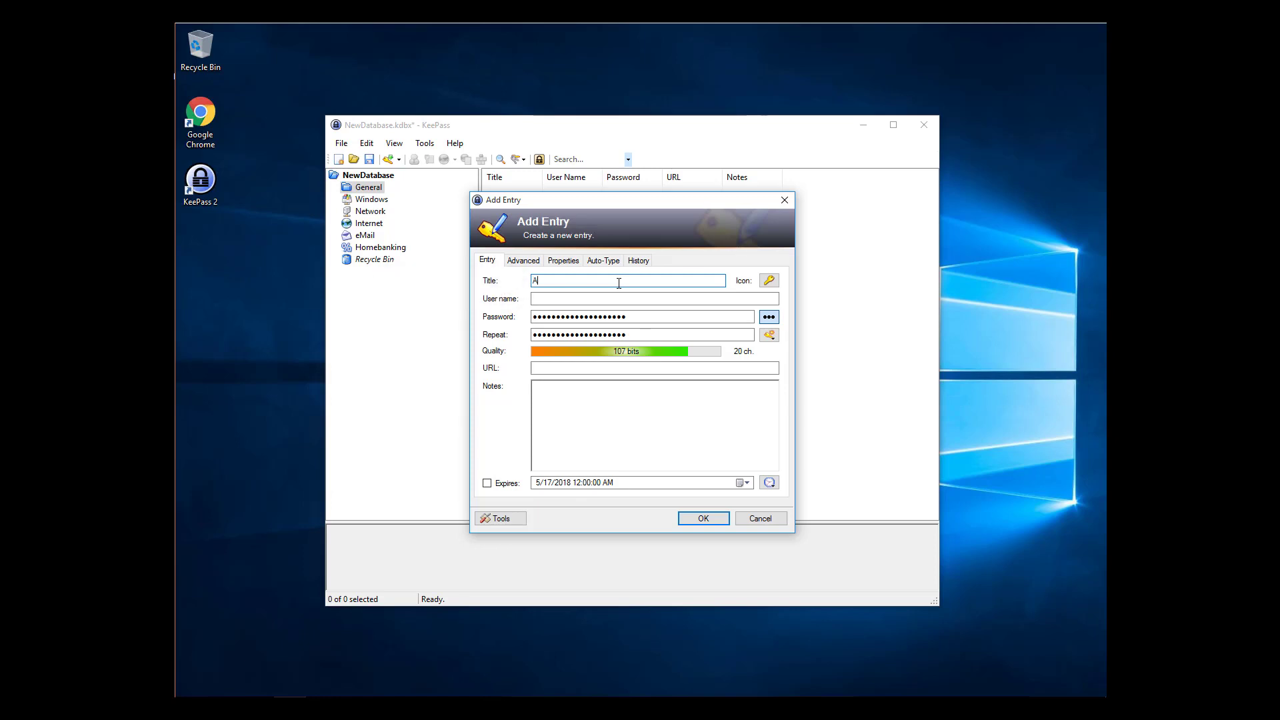
type("BC Bank")
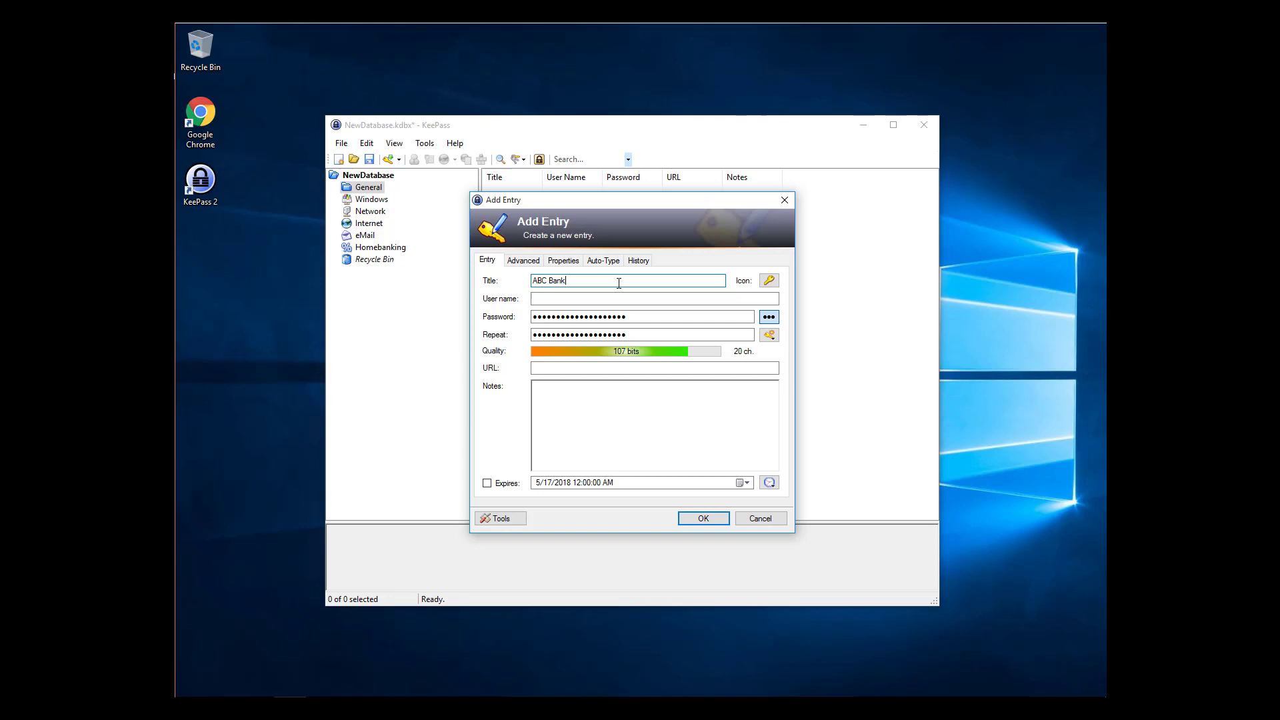
mouse_move(768, 280)
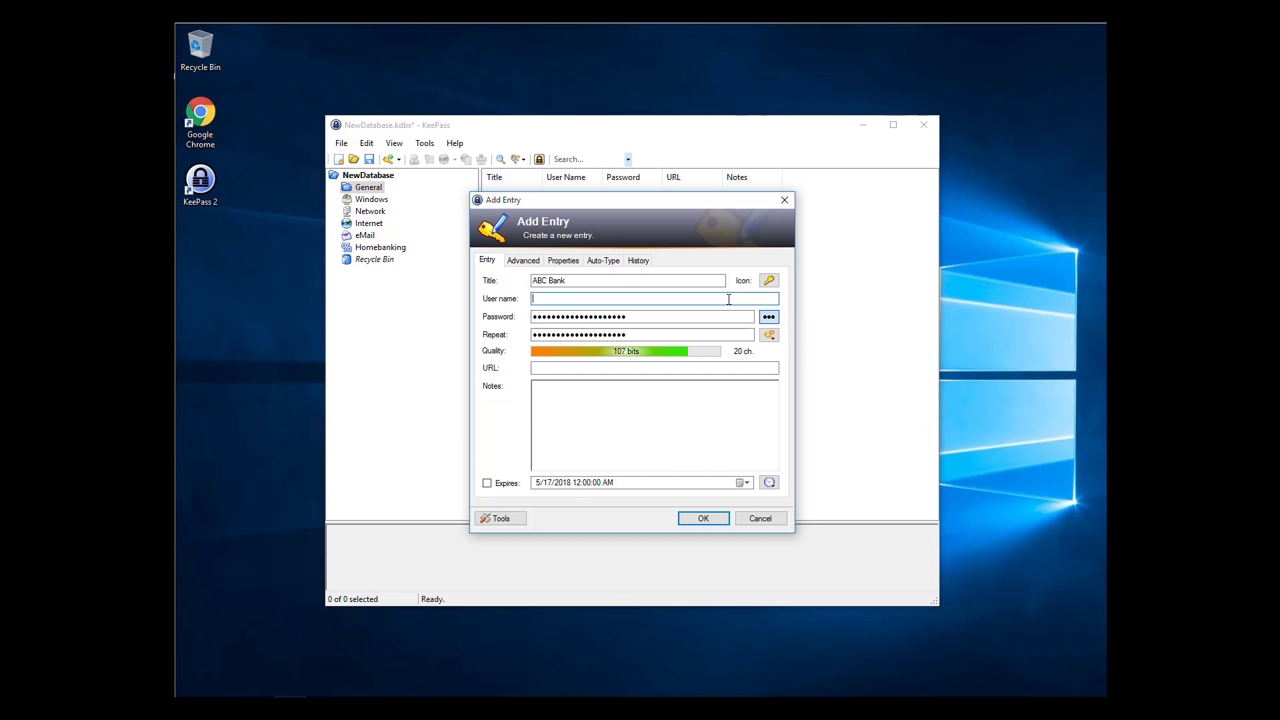
type("m")
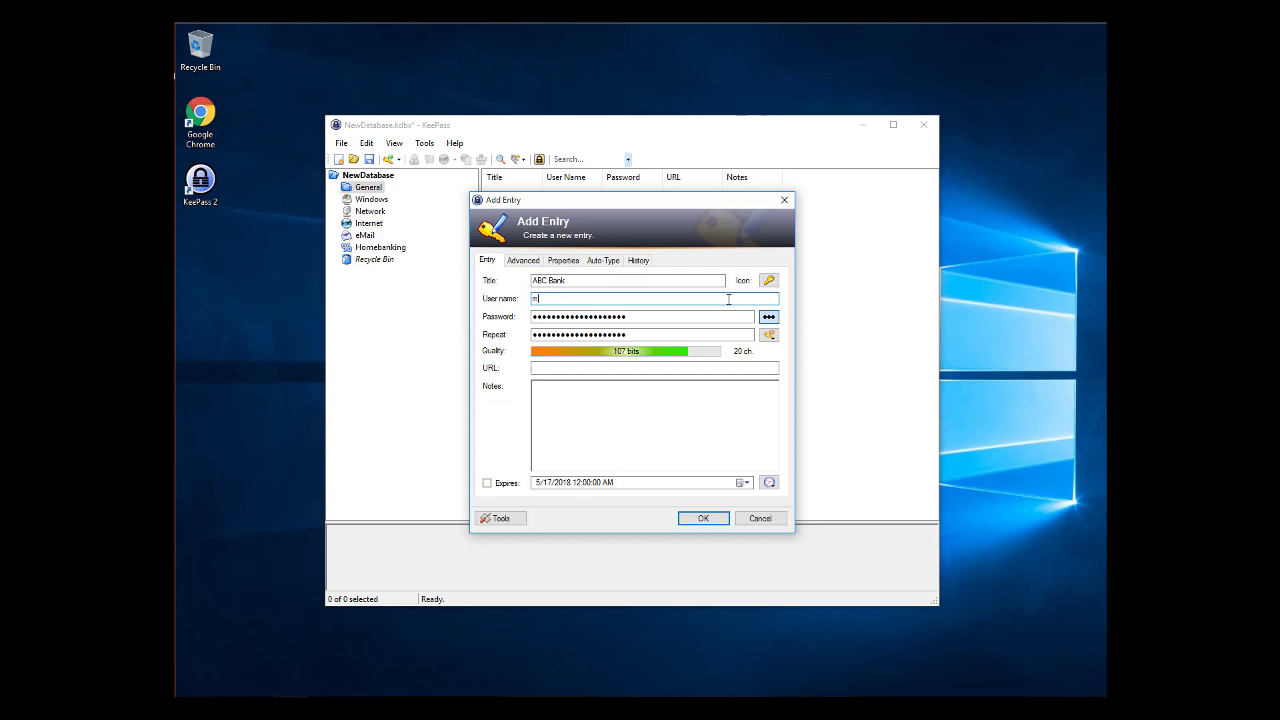
type("yusername")
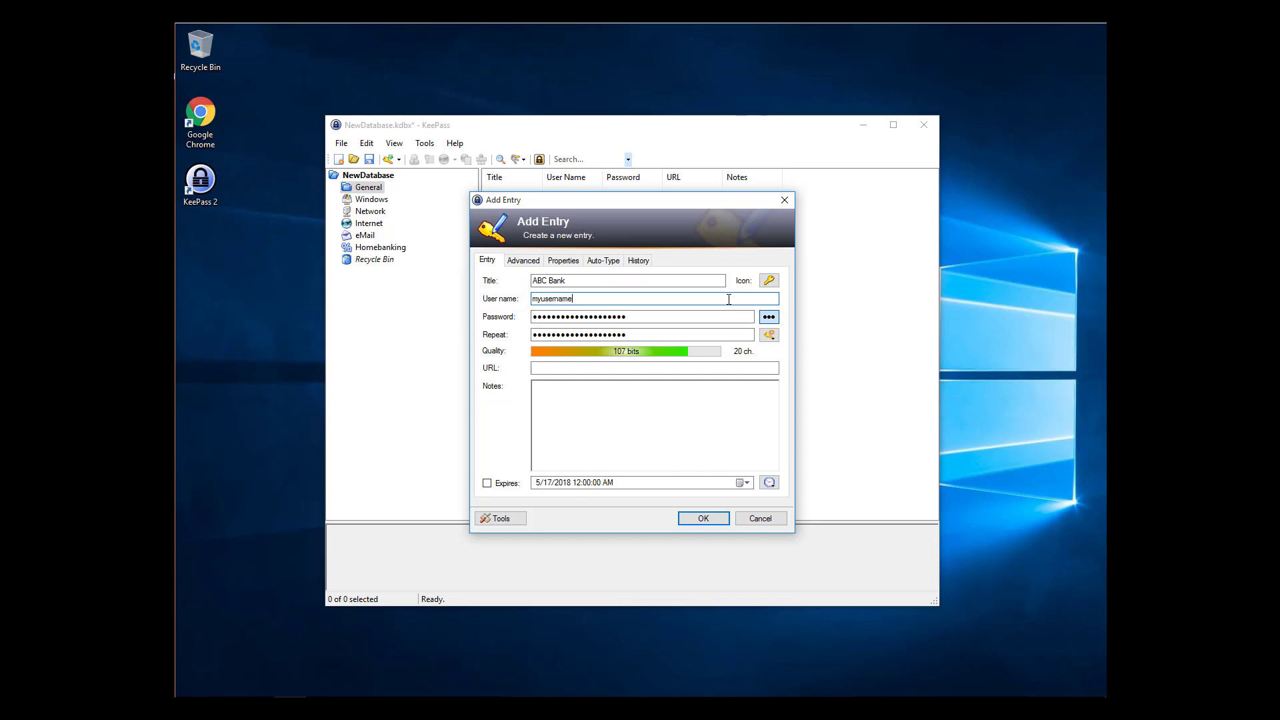
type("@domain")
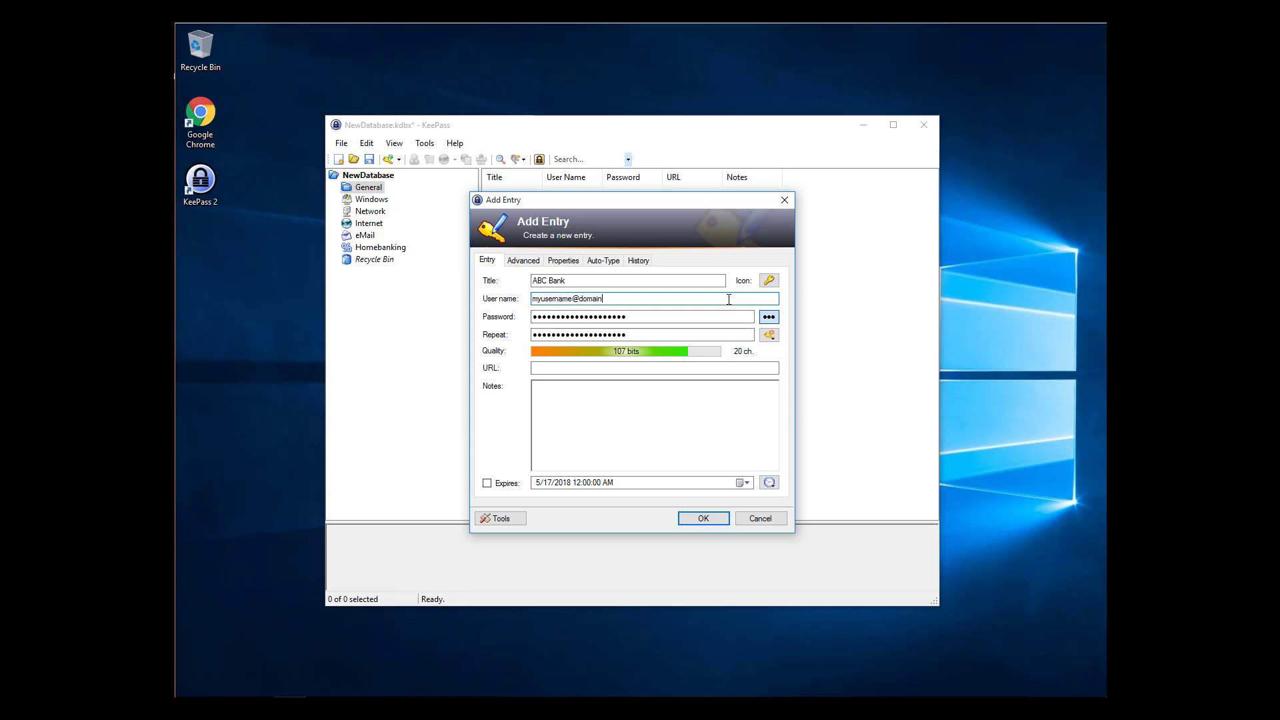
type(".com")
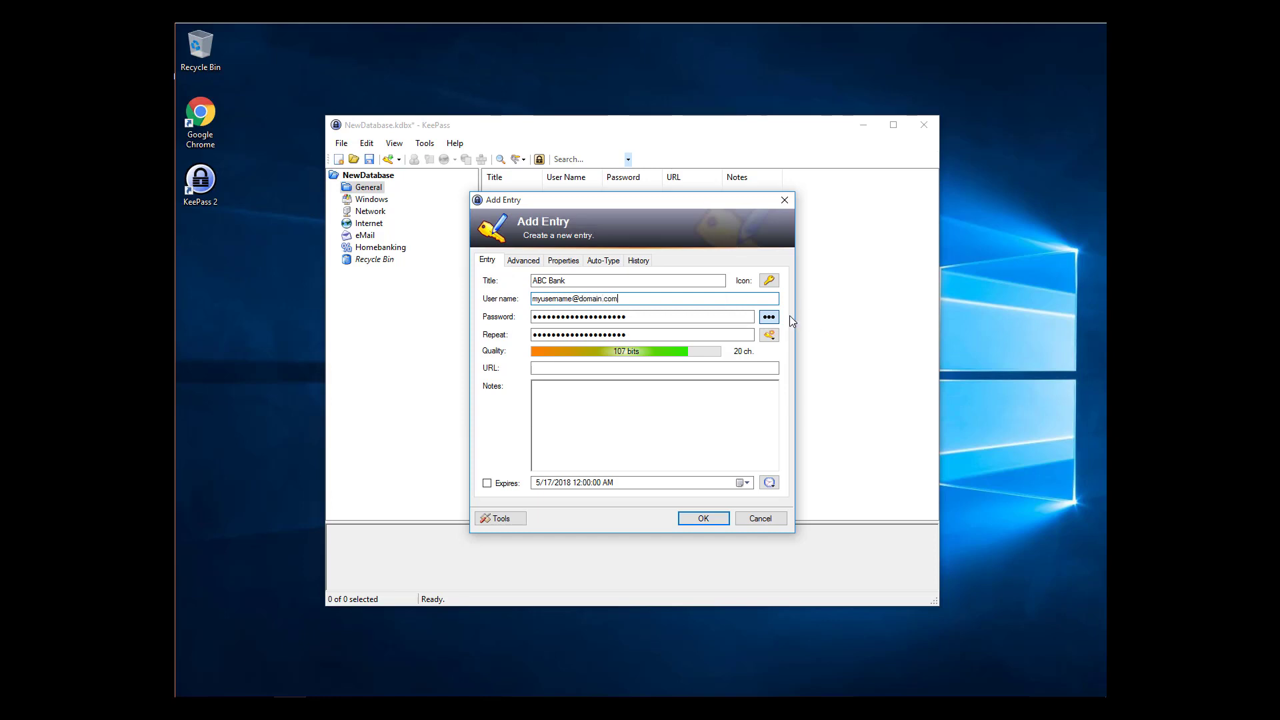
Unmask the password field and bring up the password generation menu
left_click(768, 316)
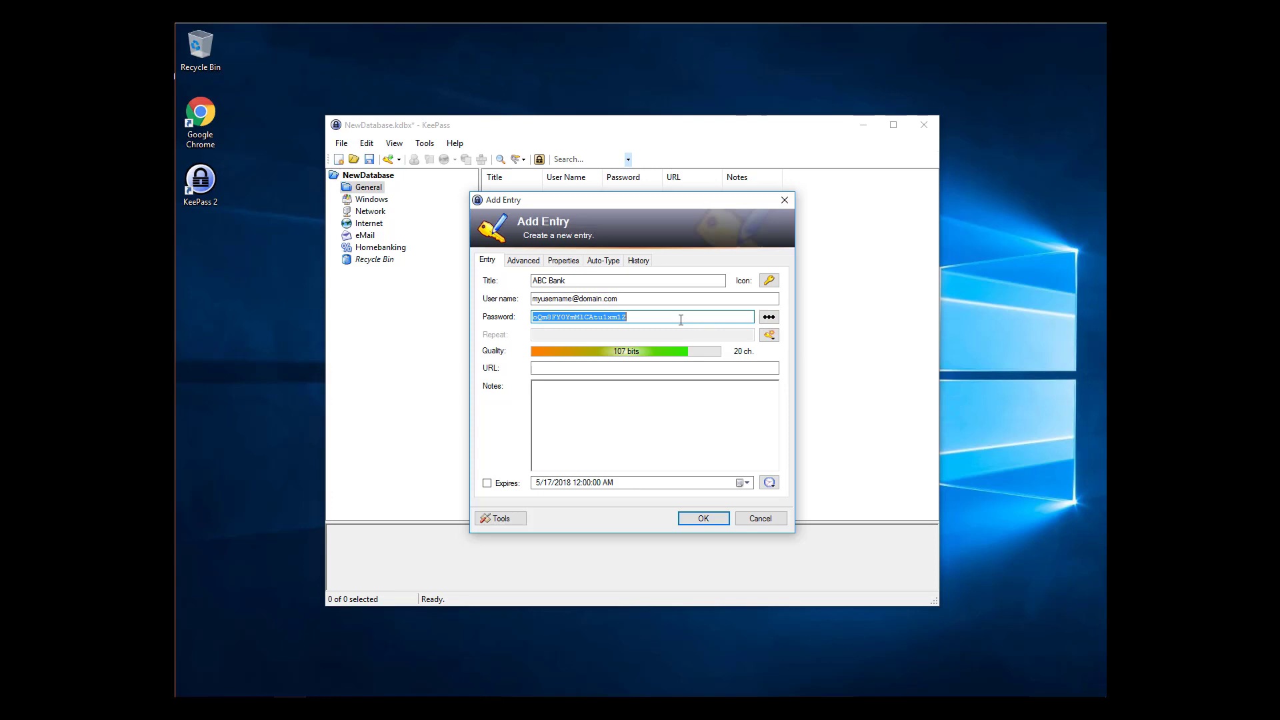
left_click(580, 317)
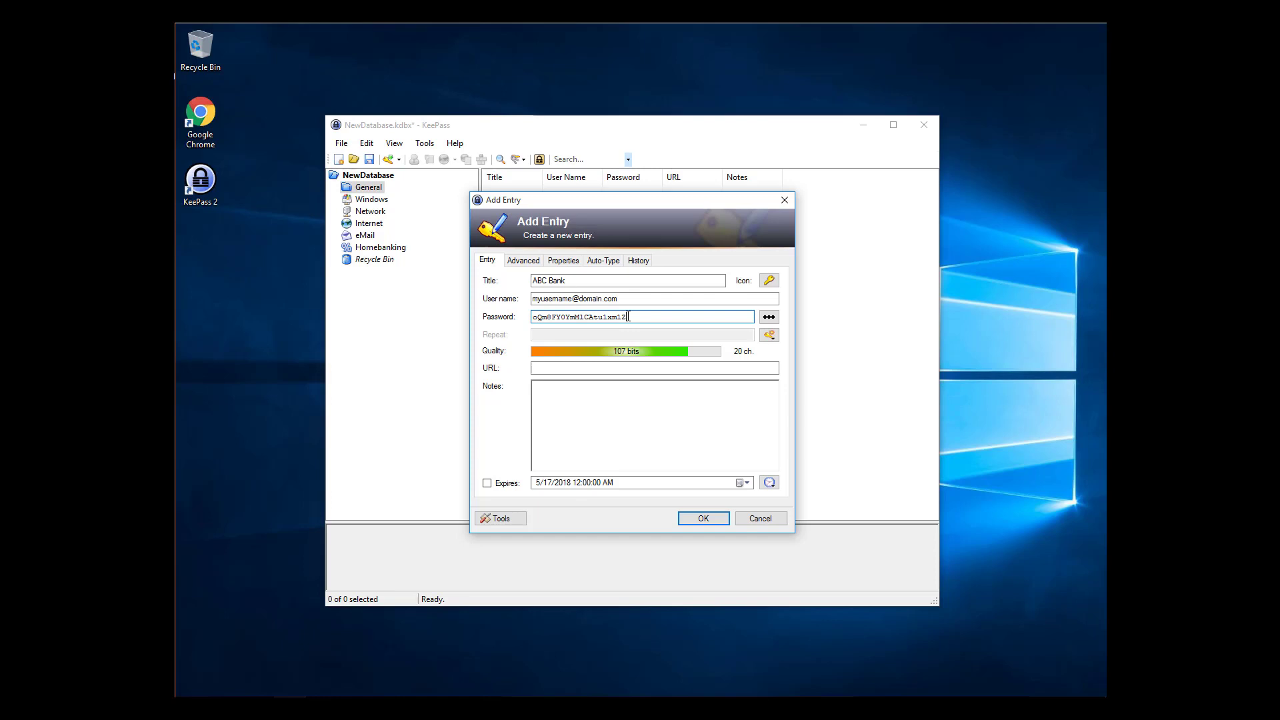
mouse_move(744, 339)
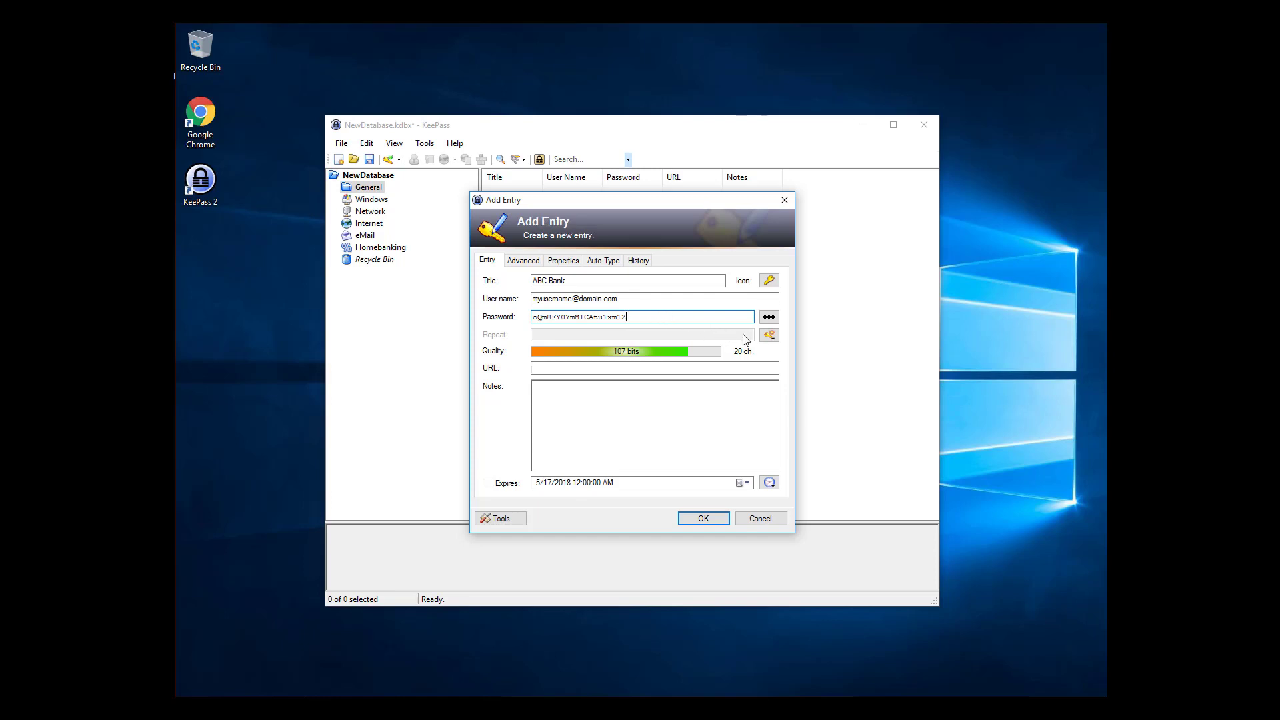
mouse_move(768, 335)
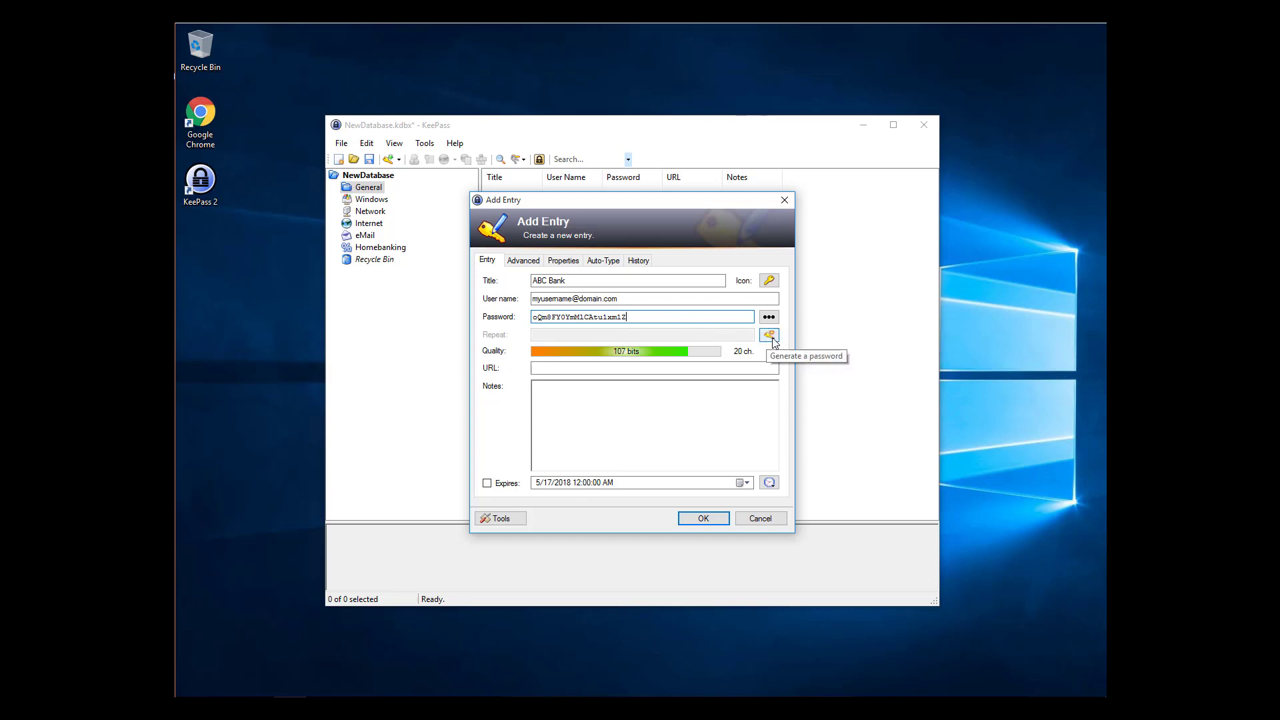
left_click(768, 334)
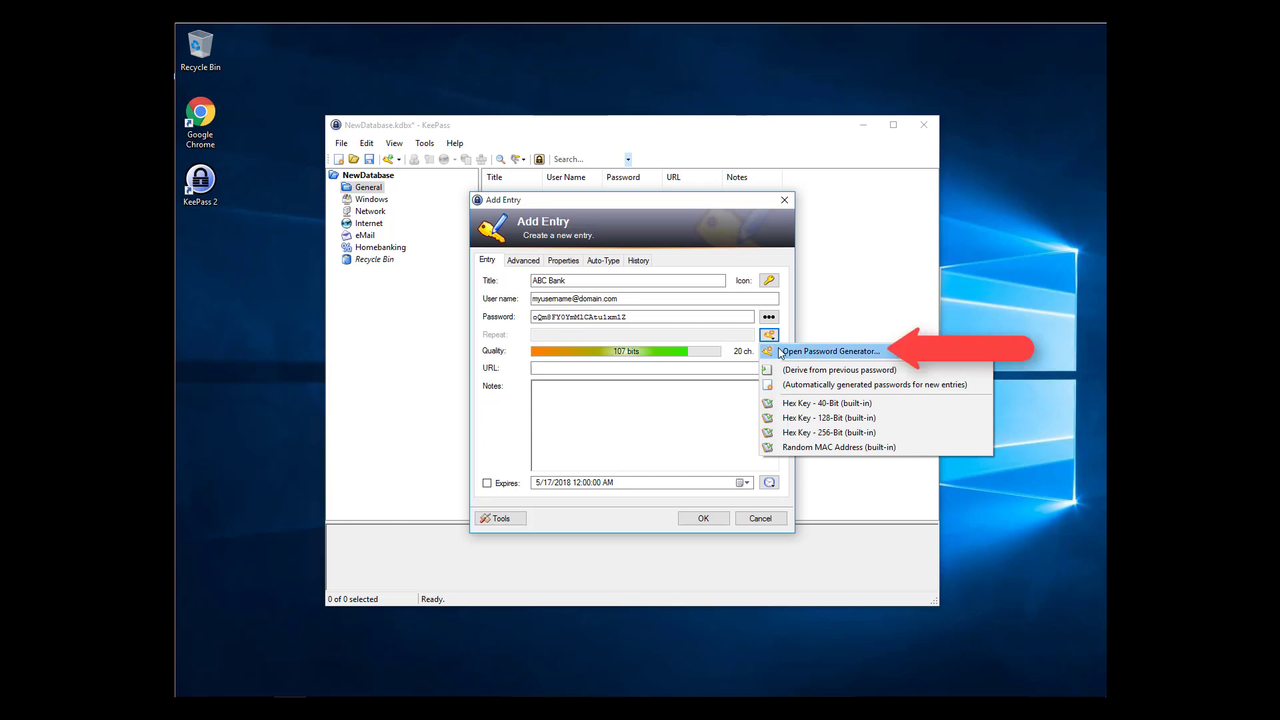
Generate a 16-character password including special characters and apply it to the entry
left_click(831, 351)
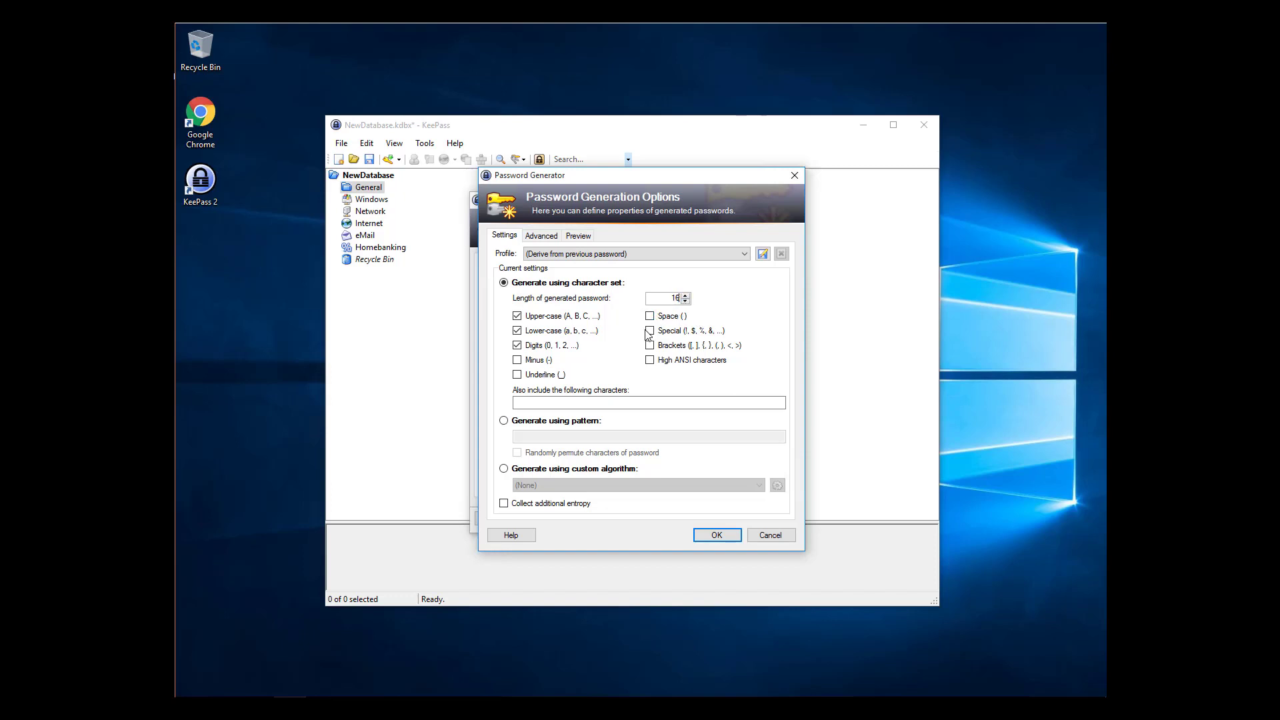
left_click(649, 330)
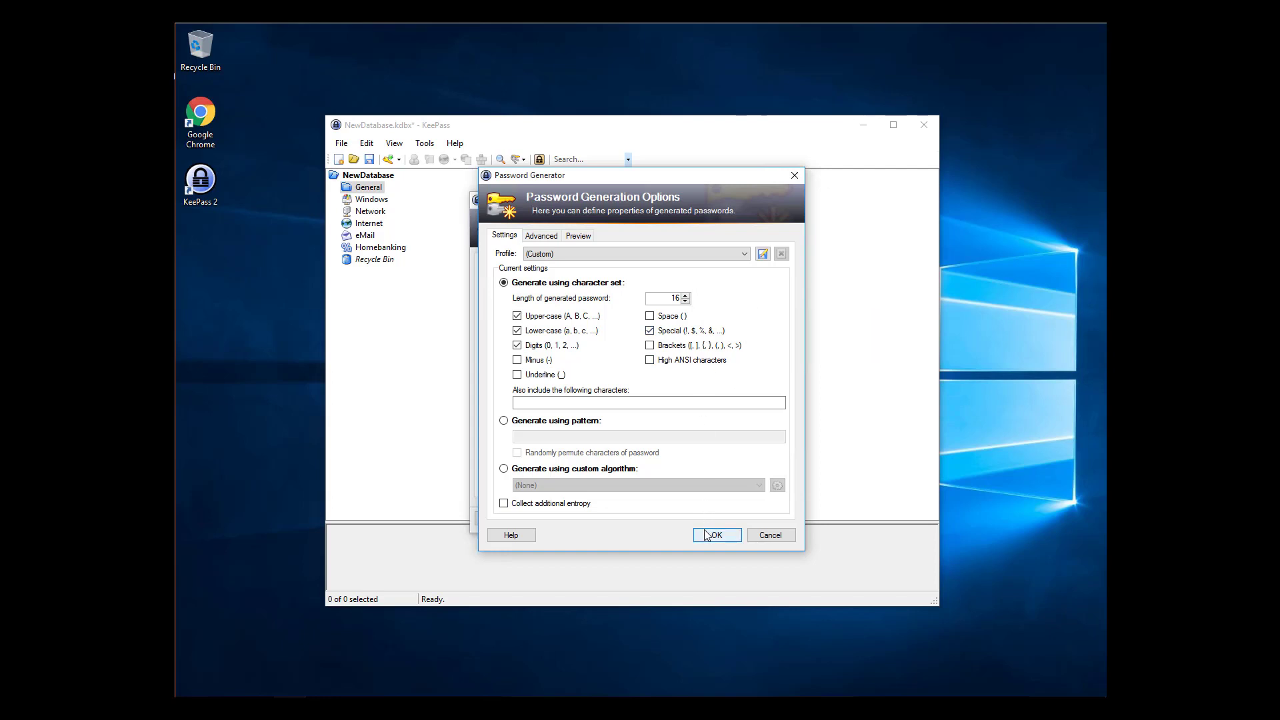
left_click(712, 535)
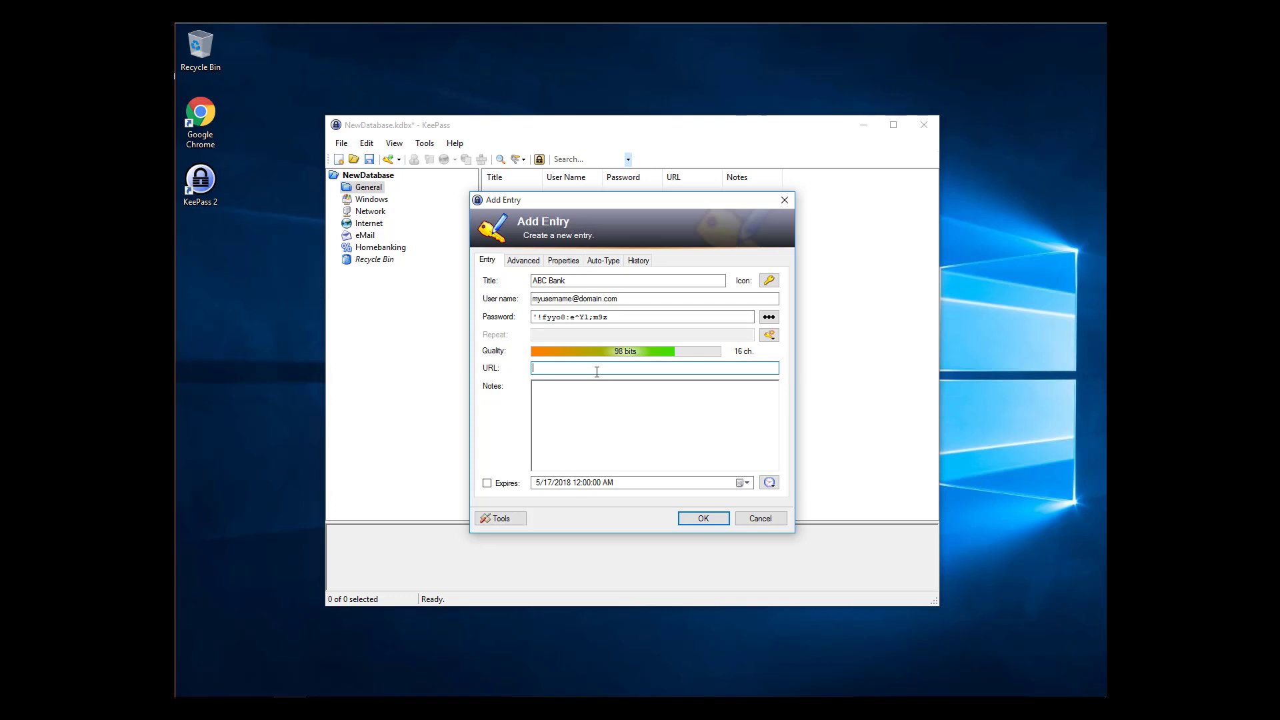
Add URL abcbank.net and note 'Security Question 1 Answer', then save the ABC Bank entry
type("abcbank.net")
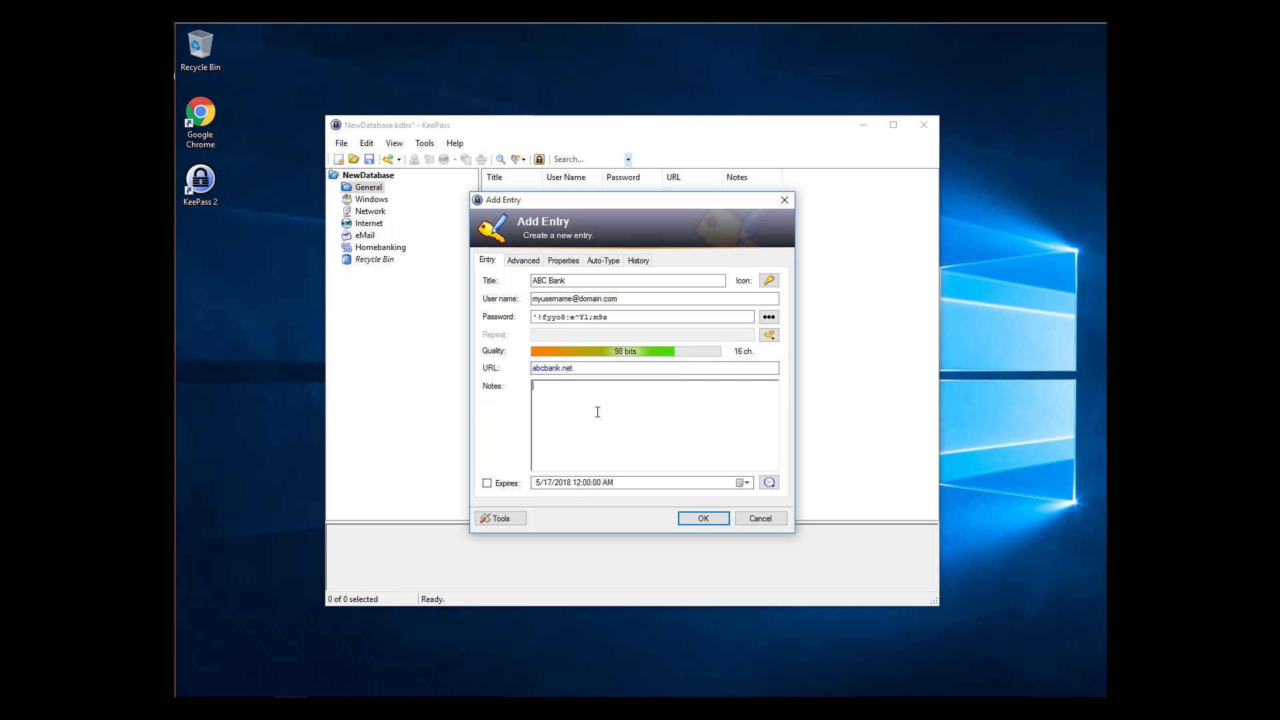
type("Security Question 1")
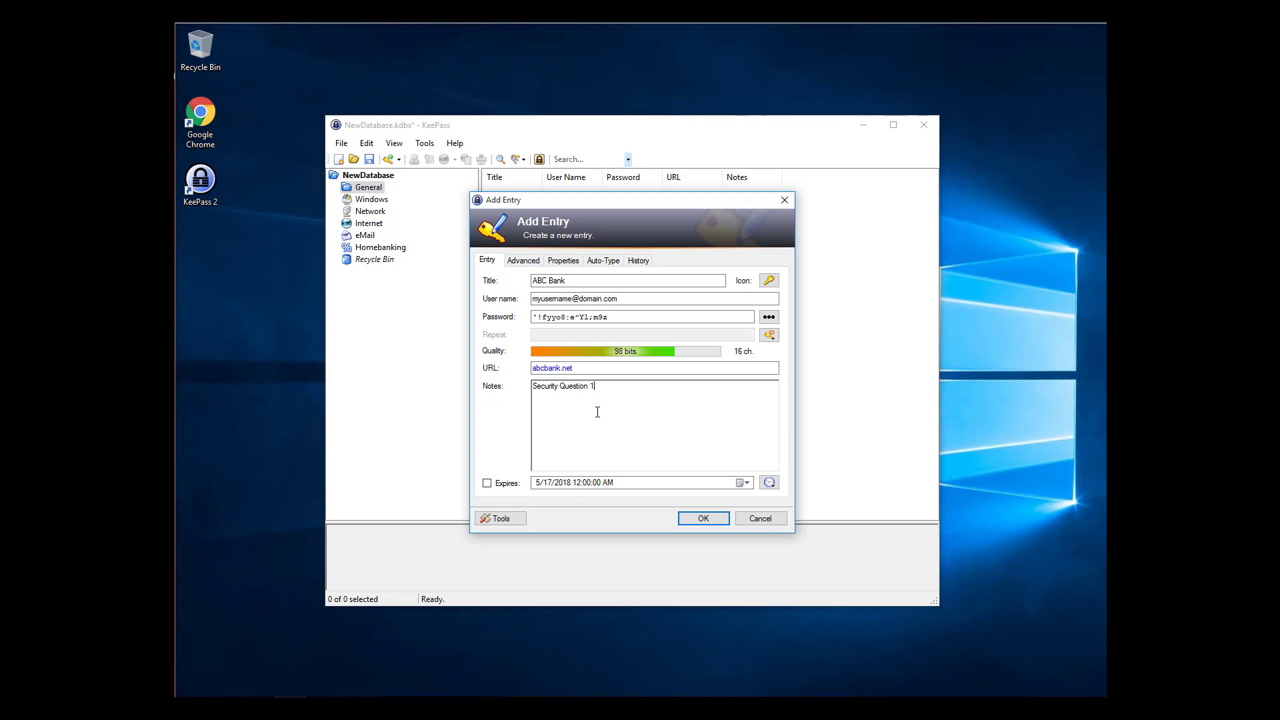
type("Answer")
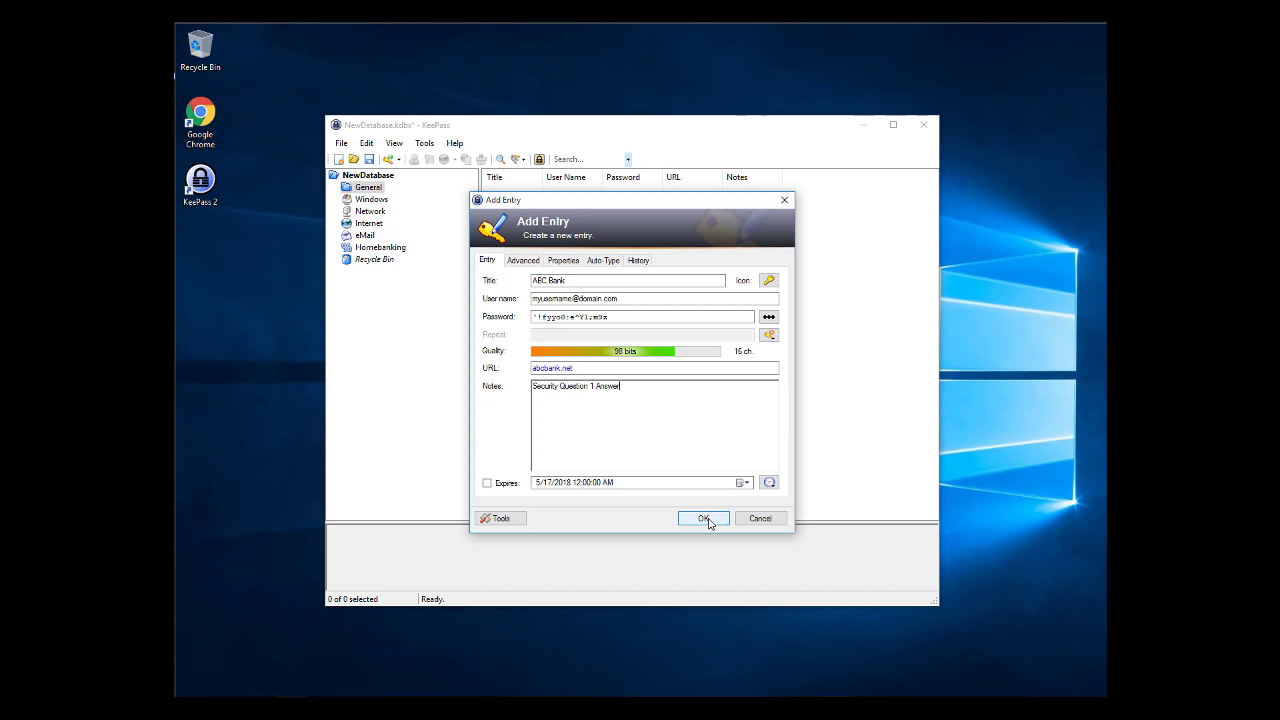
left_click(703, 519)
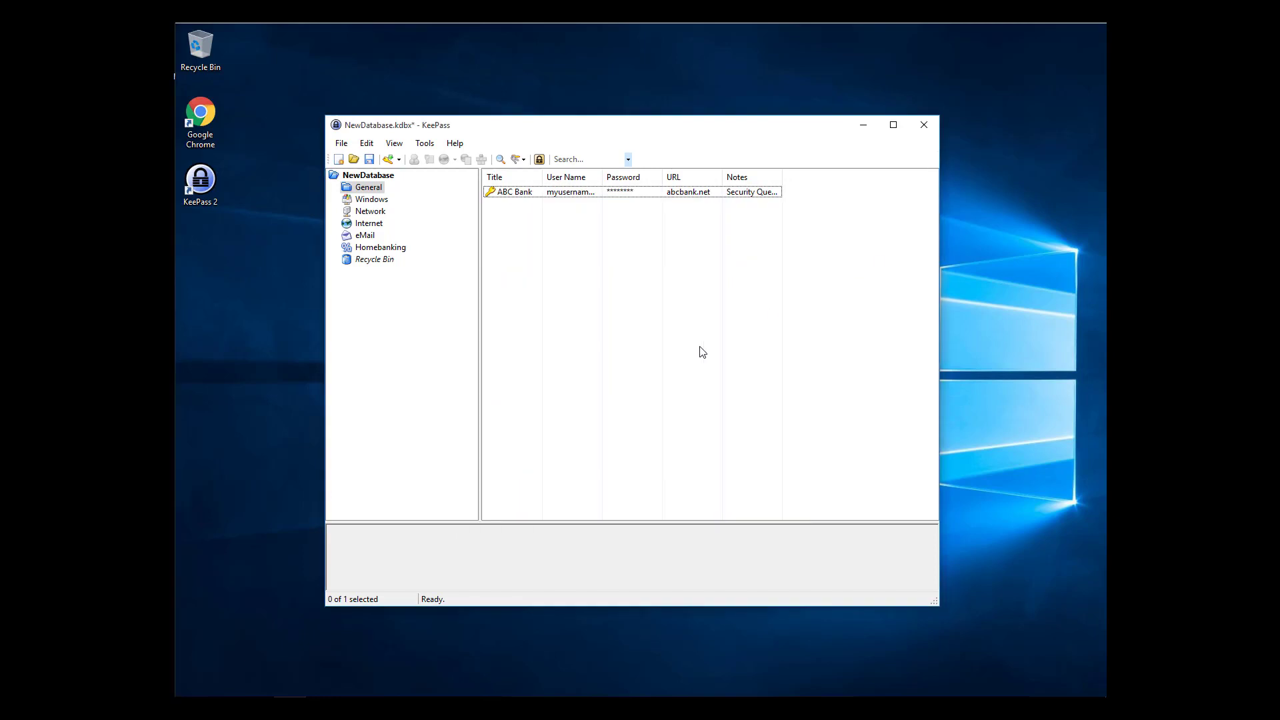
Bring up the context-menu actions, such as Copy Password, for the ABC Bank entry
right_click(540, 191)
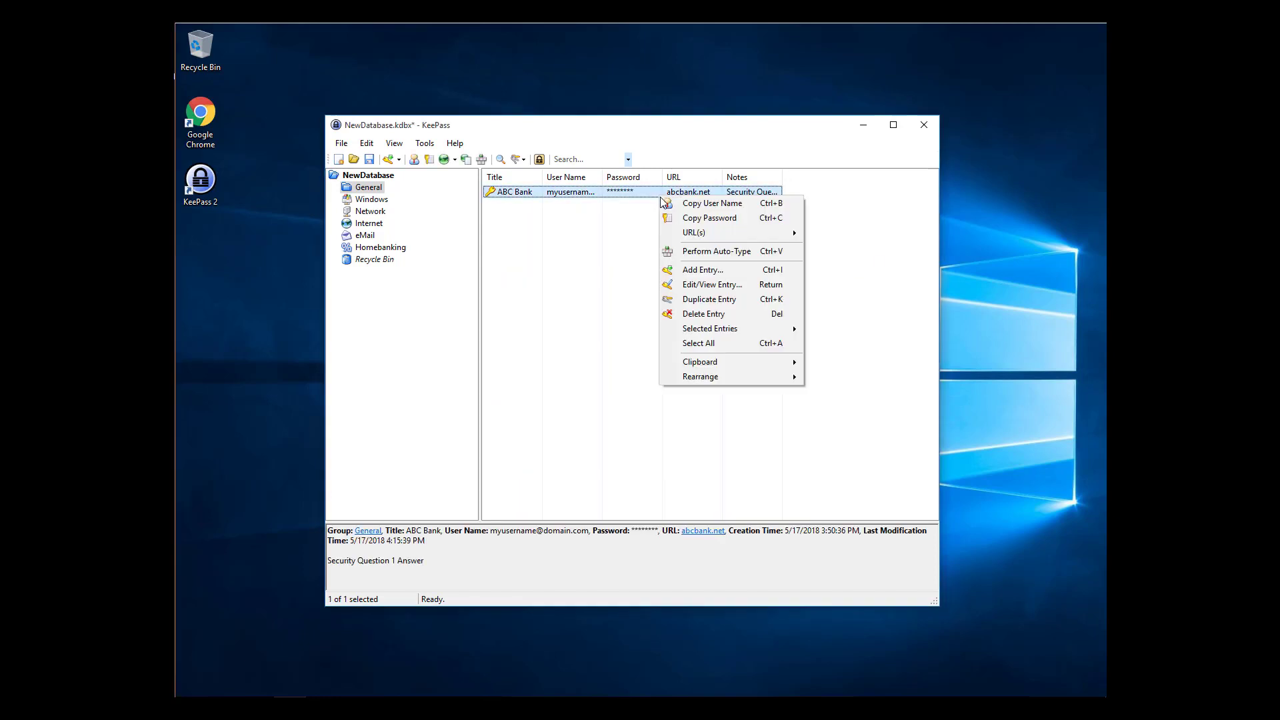
mouse_move(708, 218)
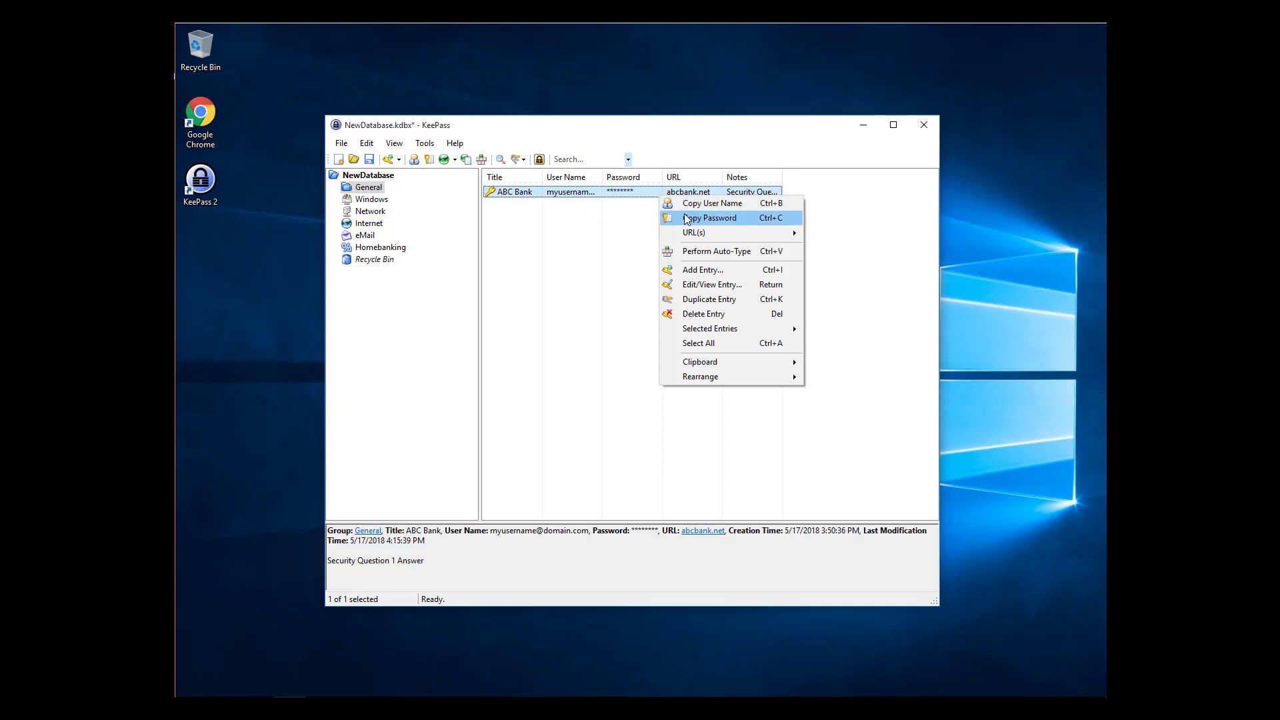